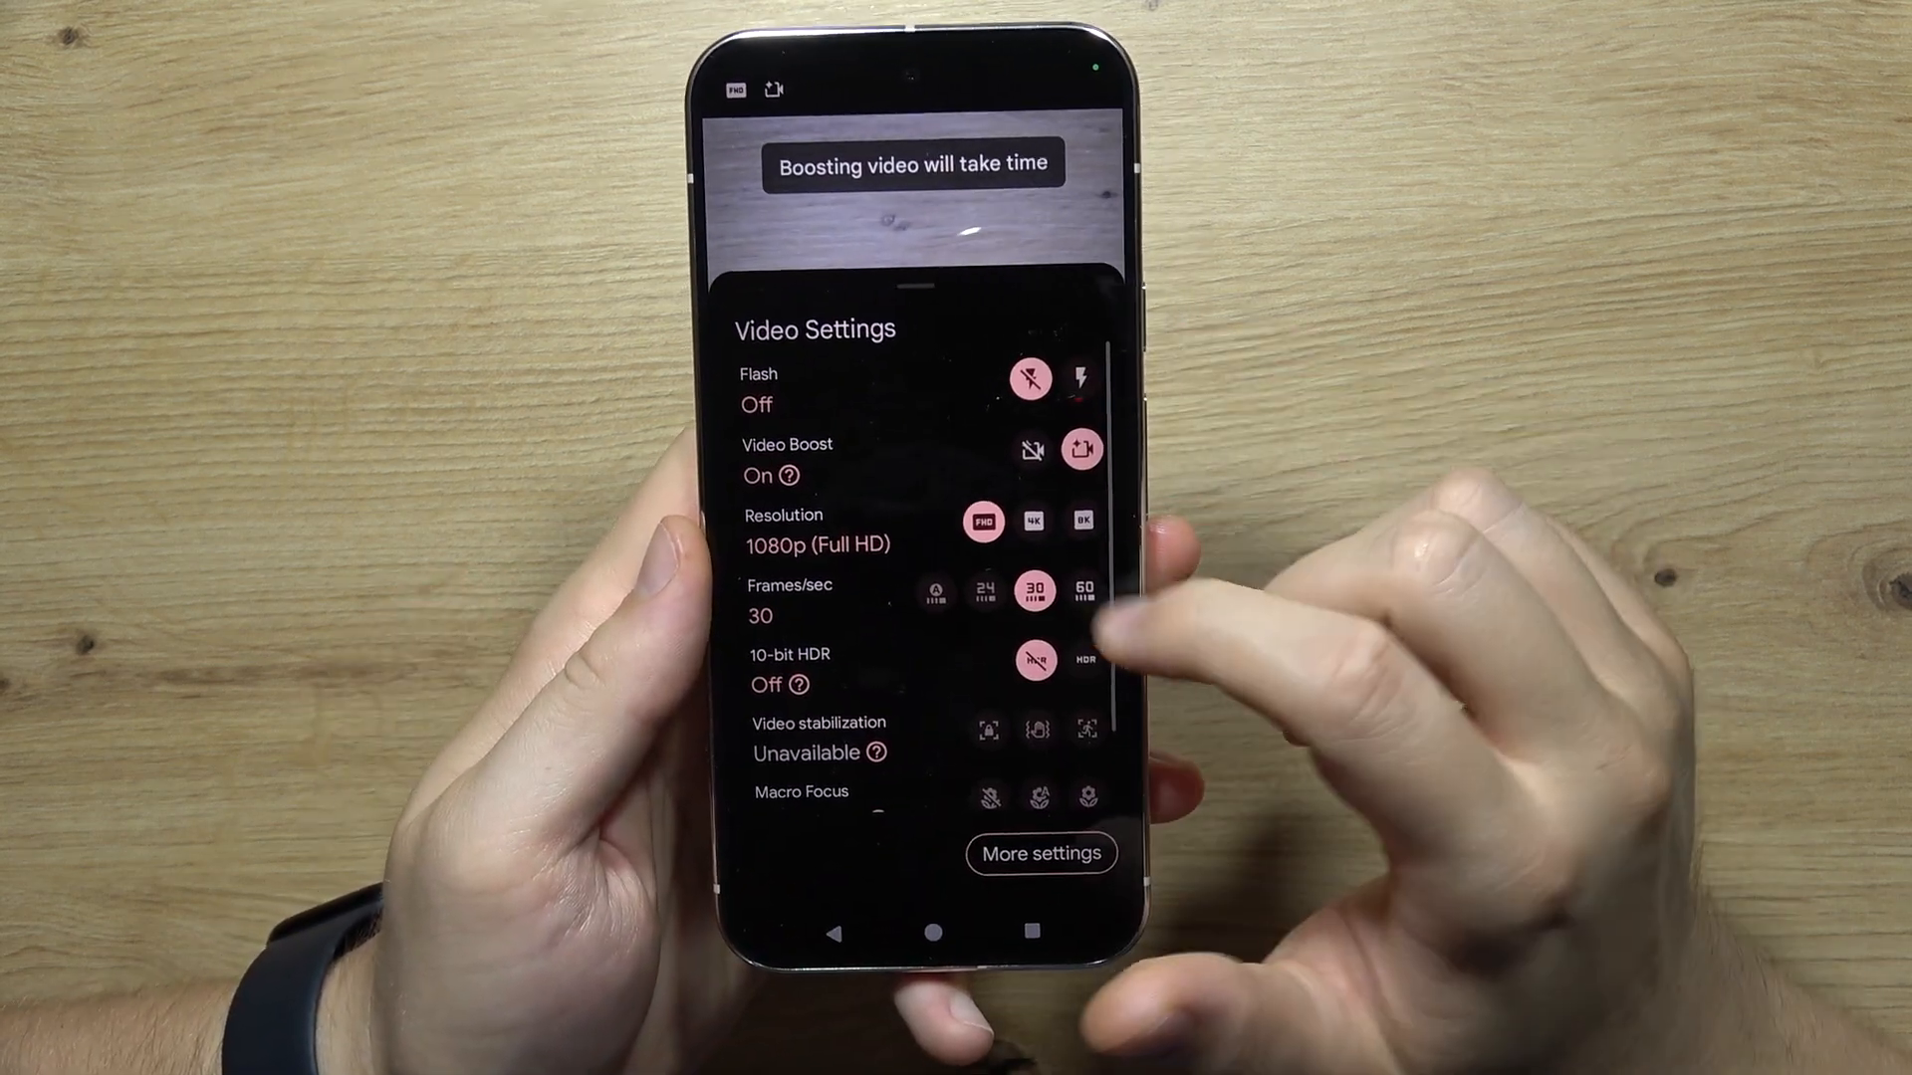
Set video recording to 4K Ultra HD at 60 fps with Video Boost on.
click(1031, 521)
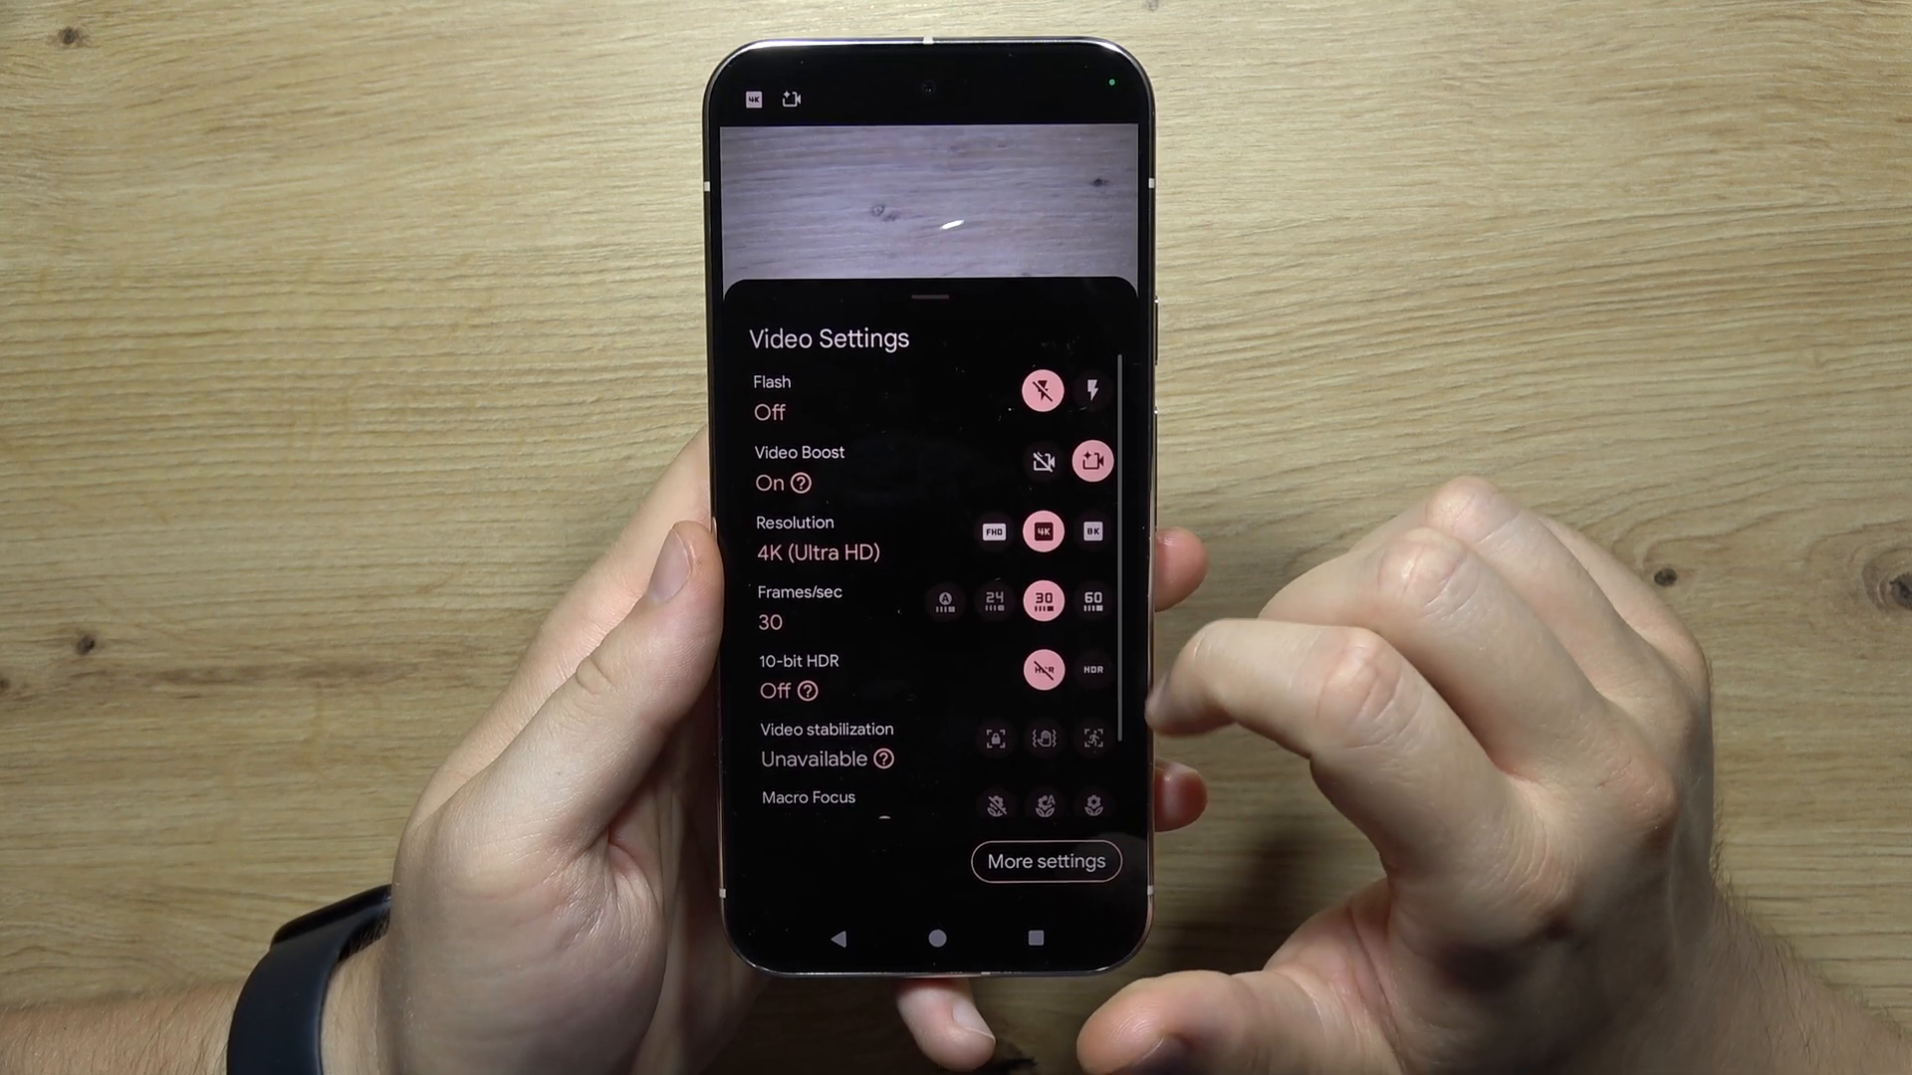
click(1089, 529)
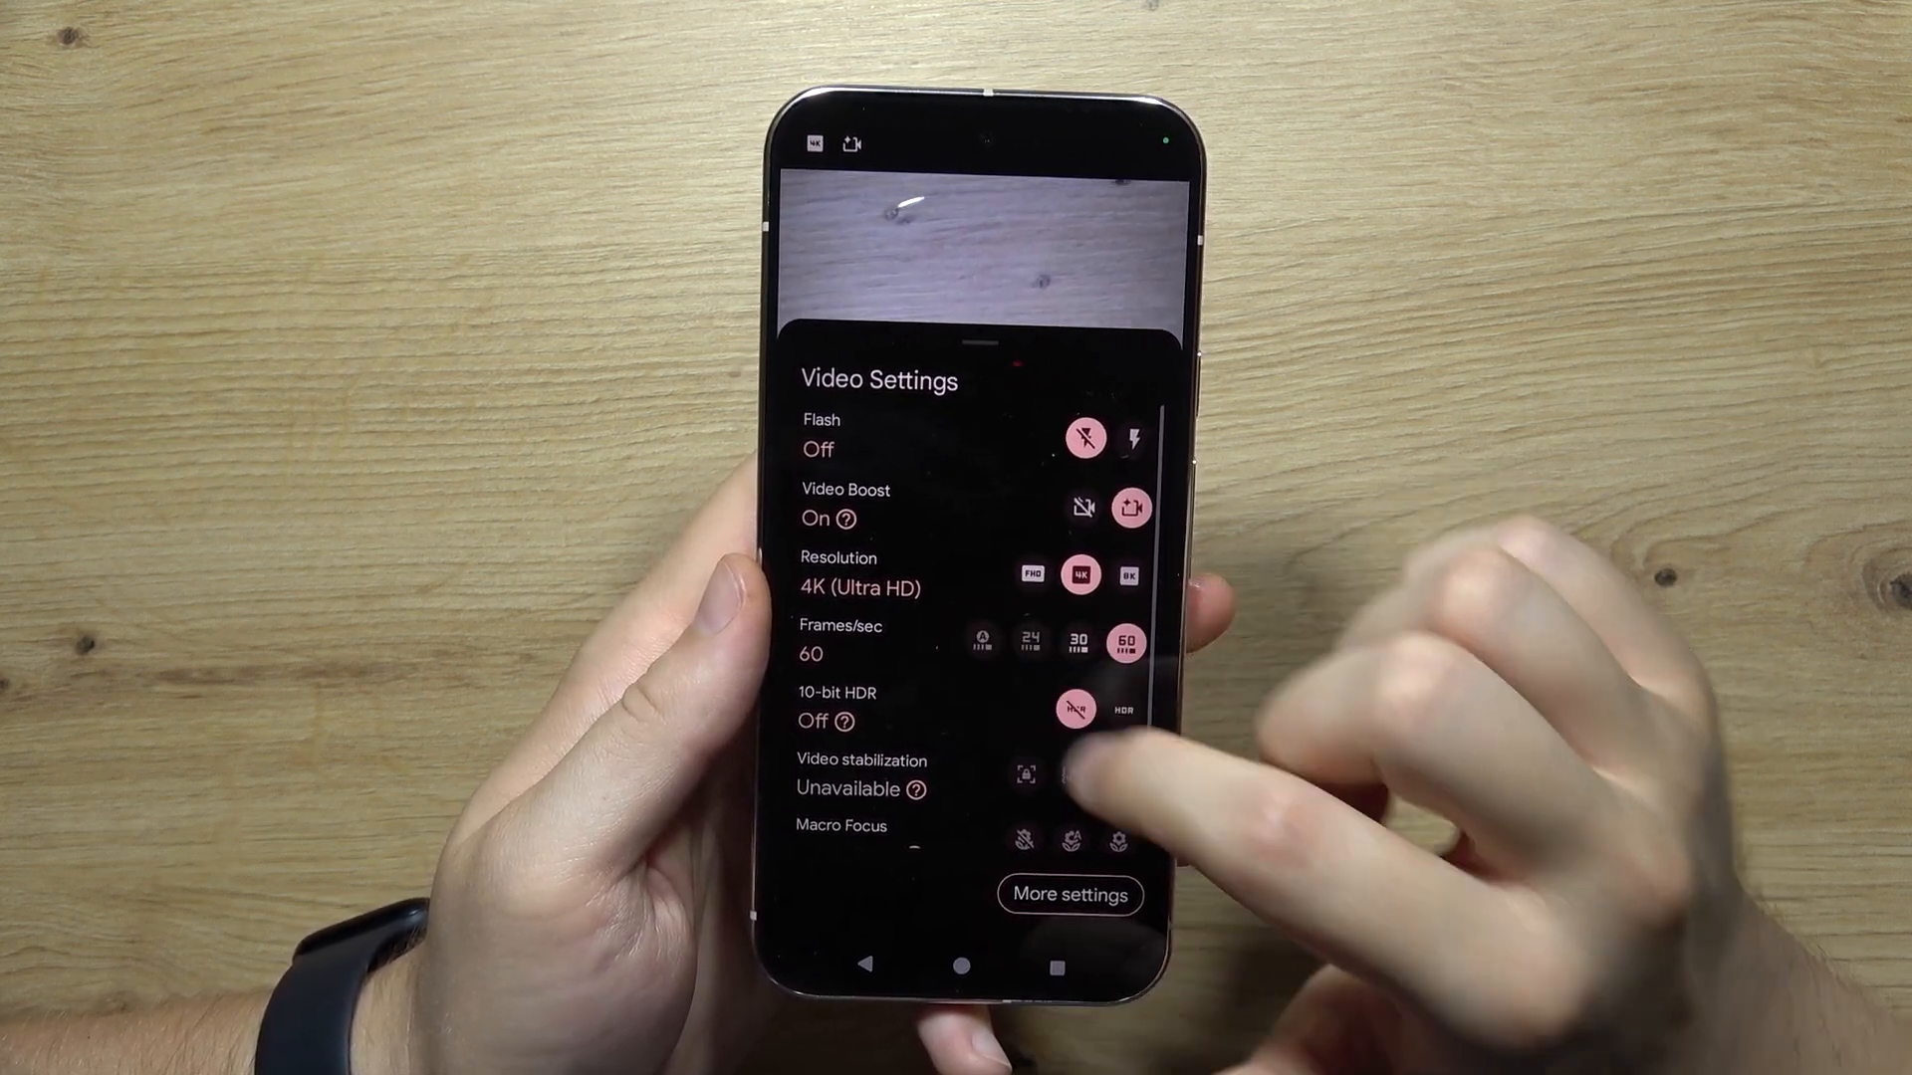
Toggle Video Boost off, choose 30 fps, then back on for 8K Ultra HD.
click(1028, 573)
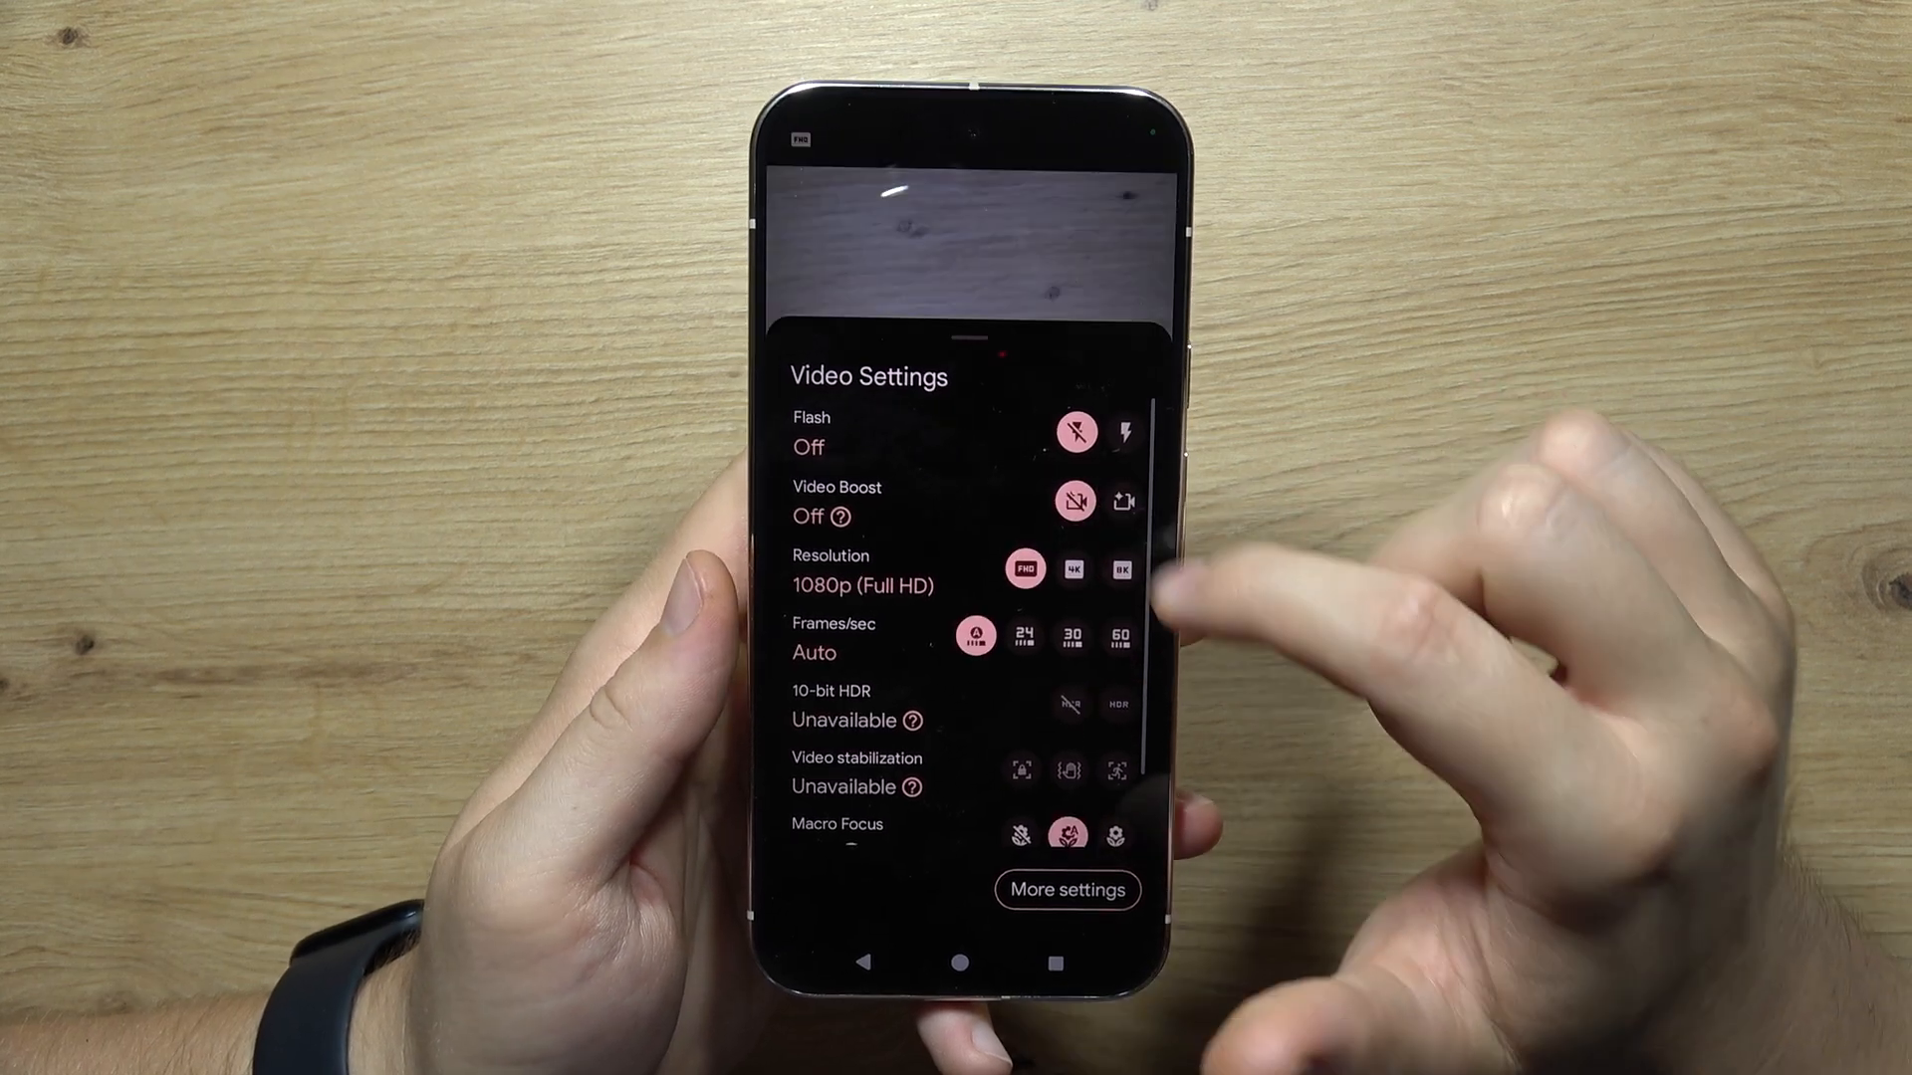
click(1073, 639)
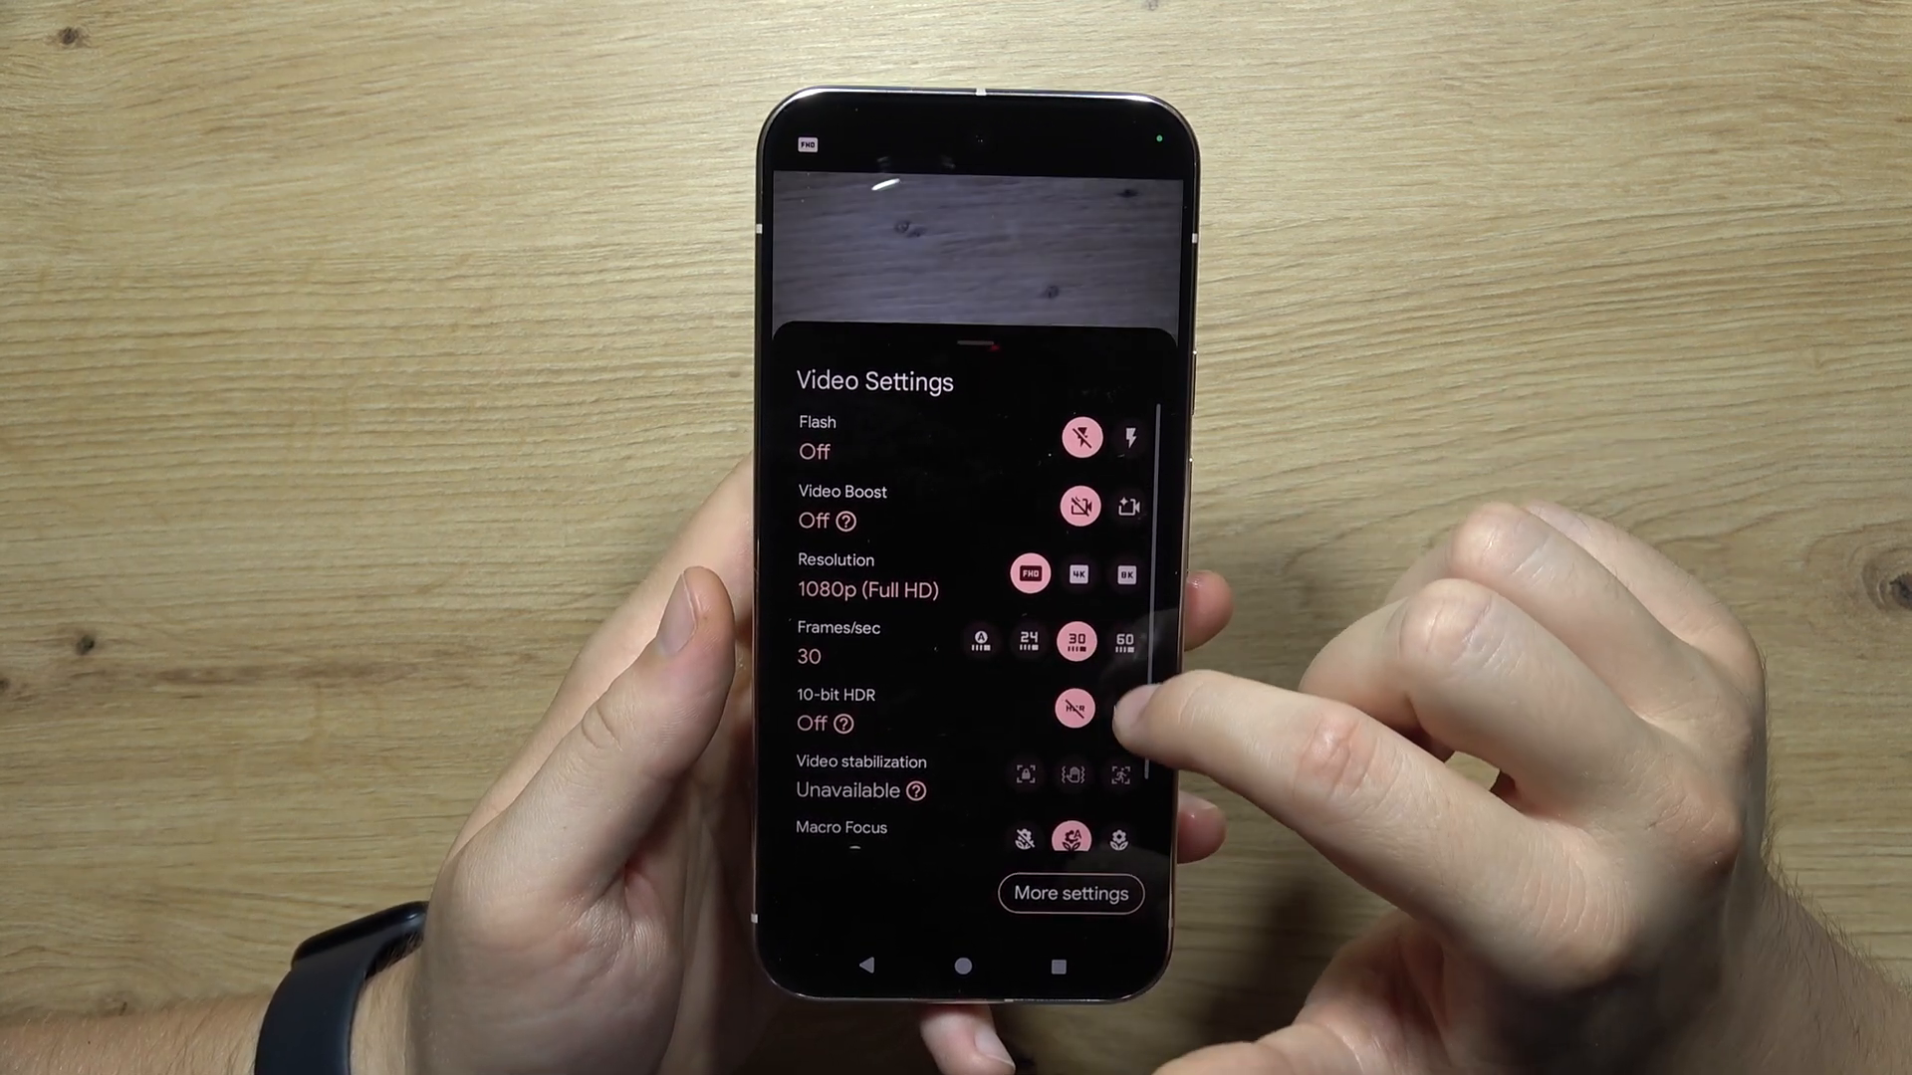
click(1078, 576)
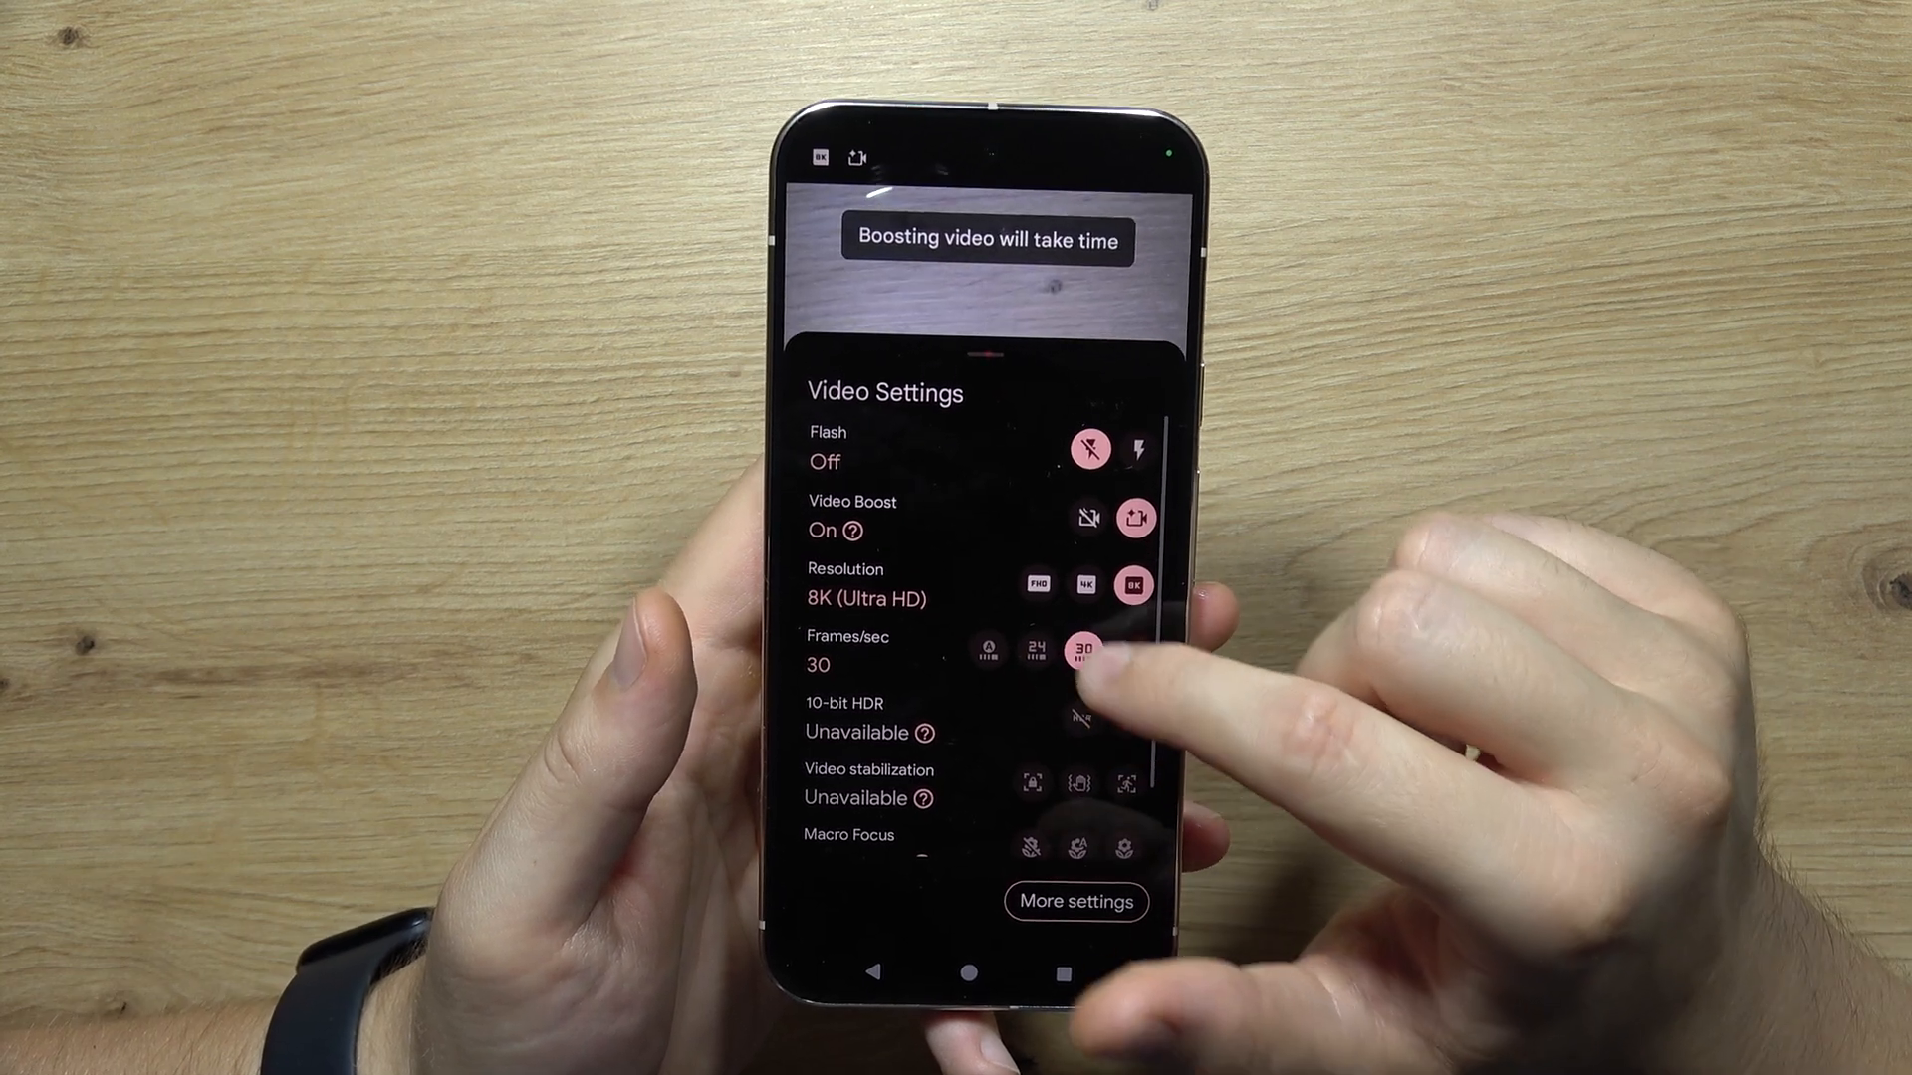
Turn Video Boost off and set recording to 1080p Full HD at 30 fps.
click(1131, 583)
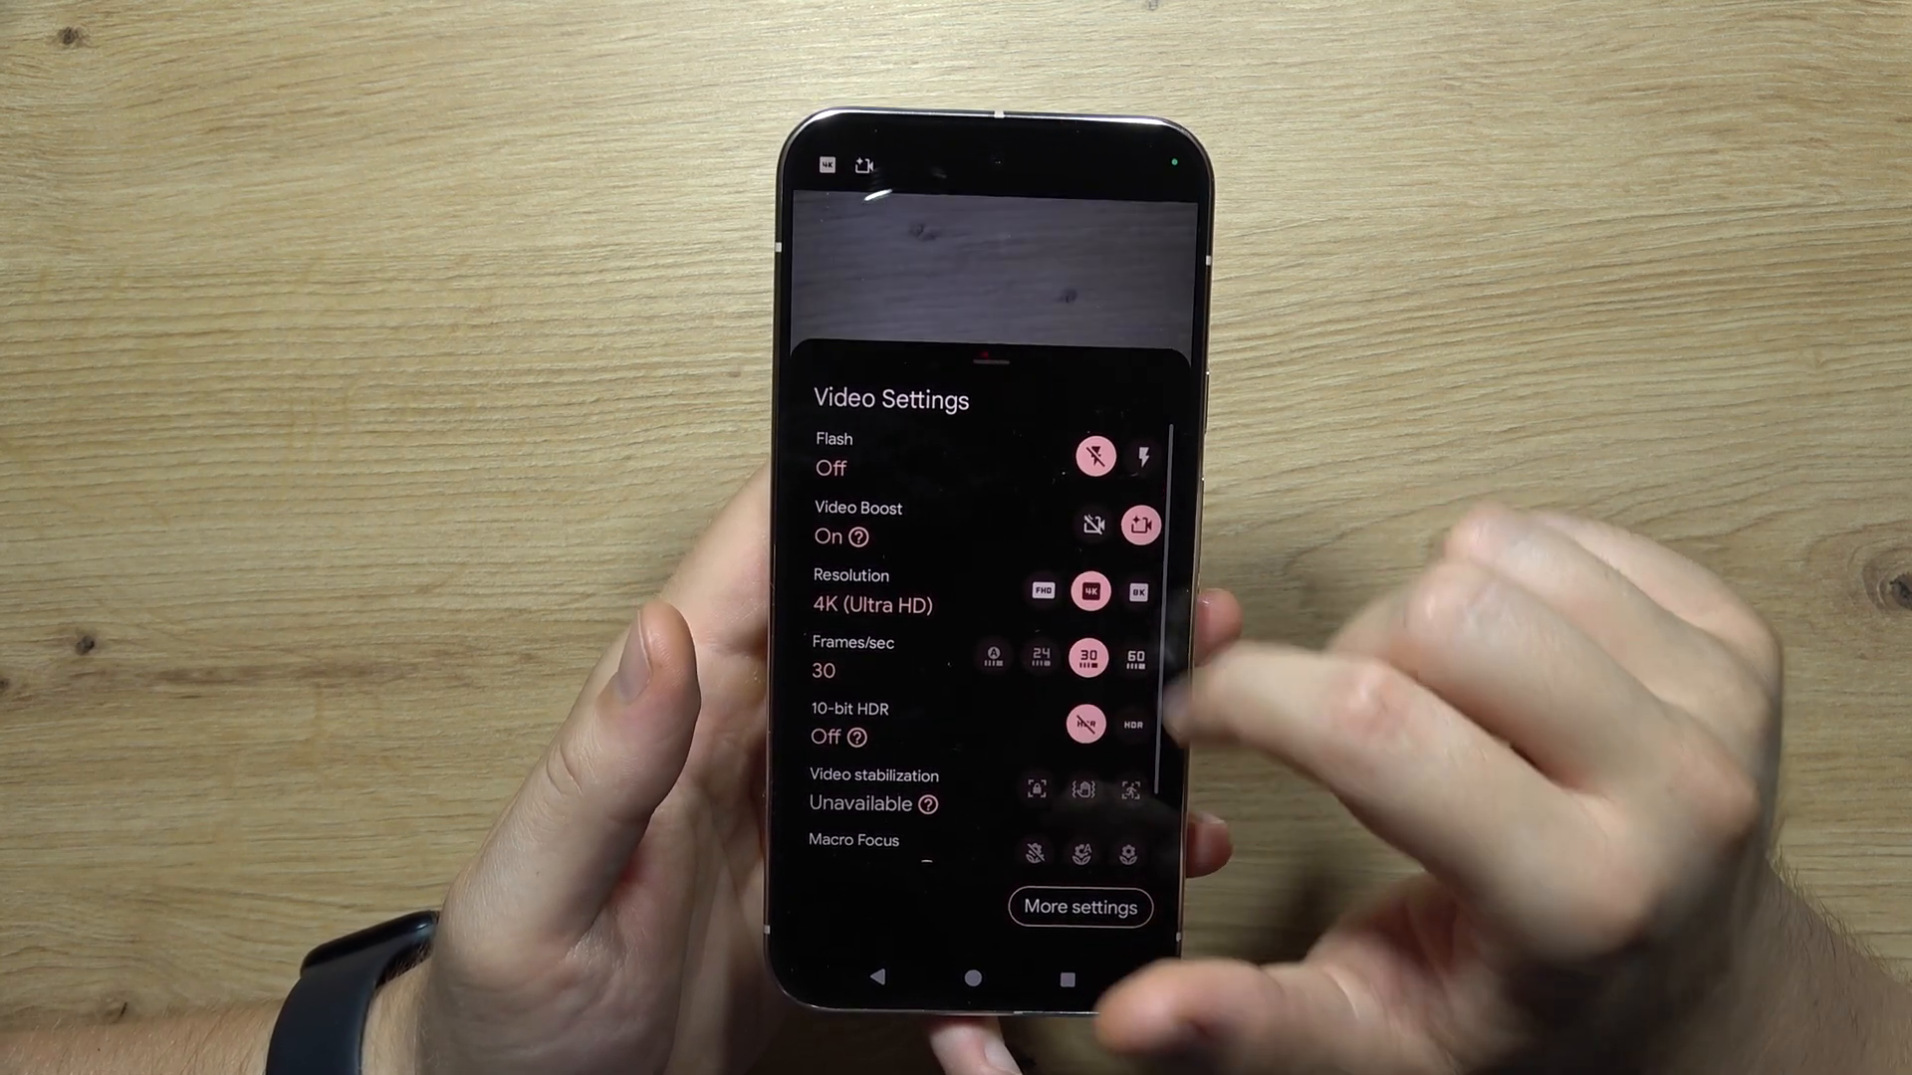
click(1139, 659)
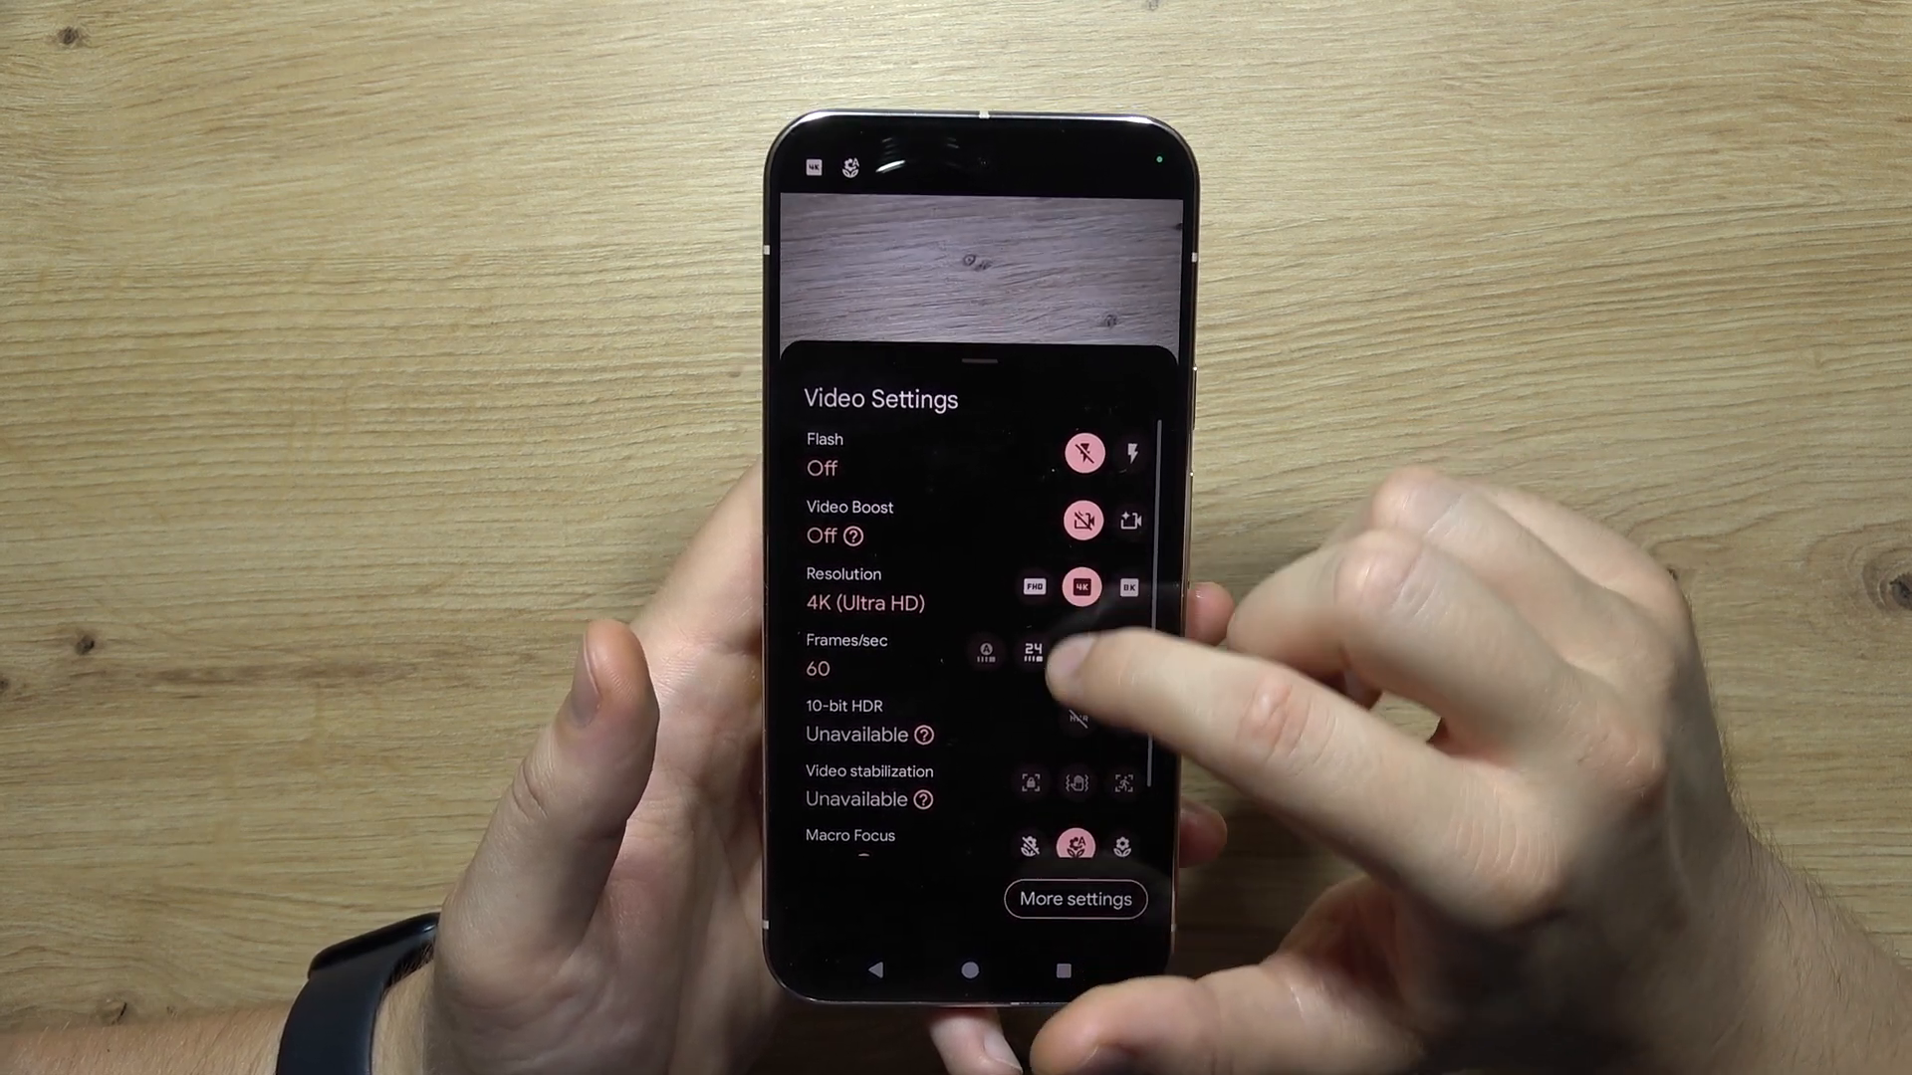
click(1033, 589)
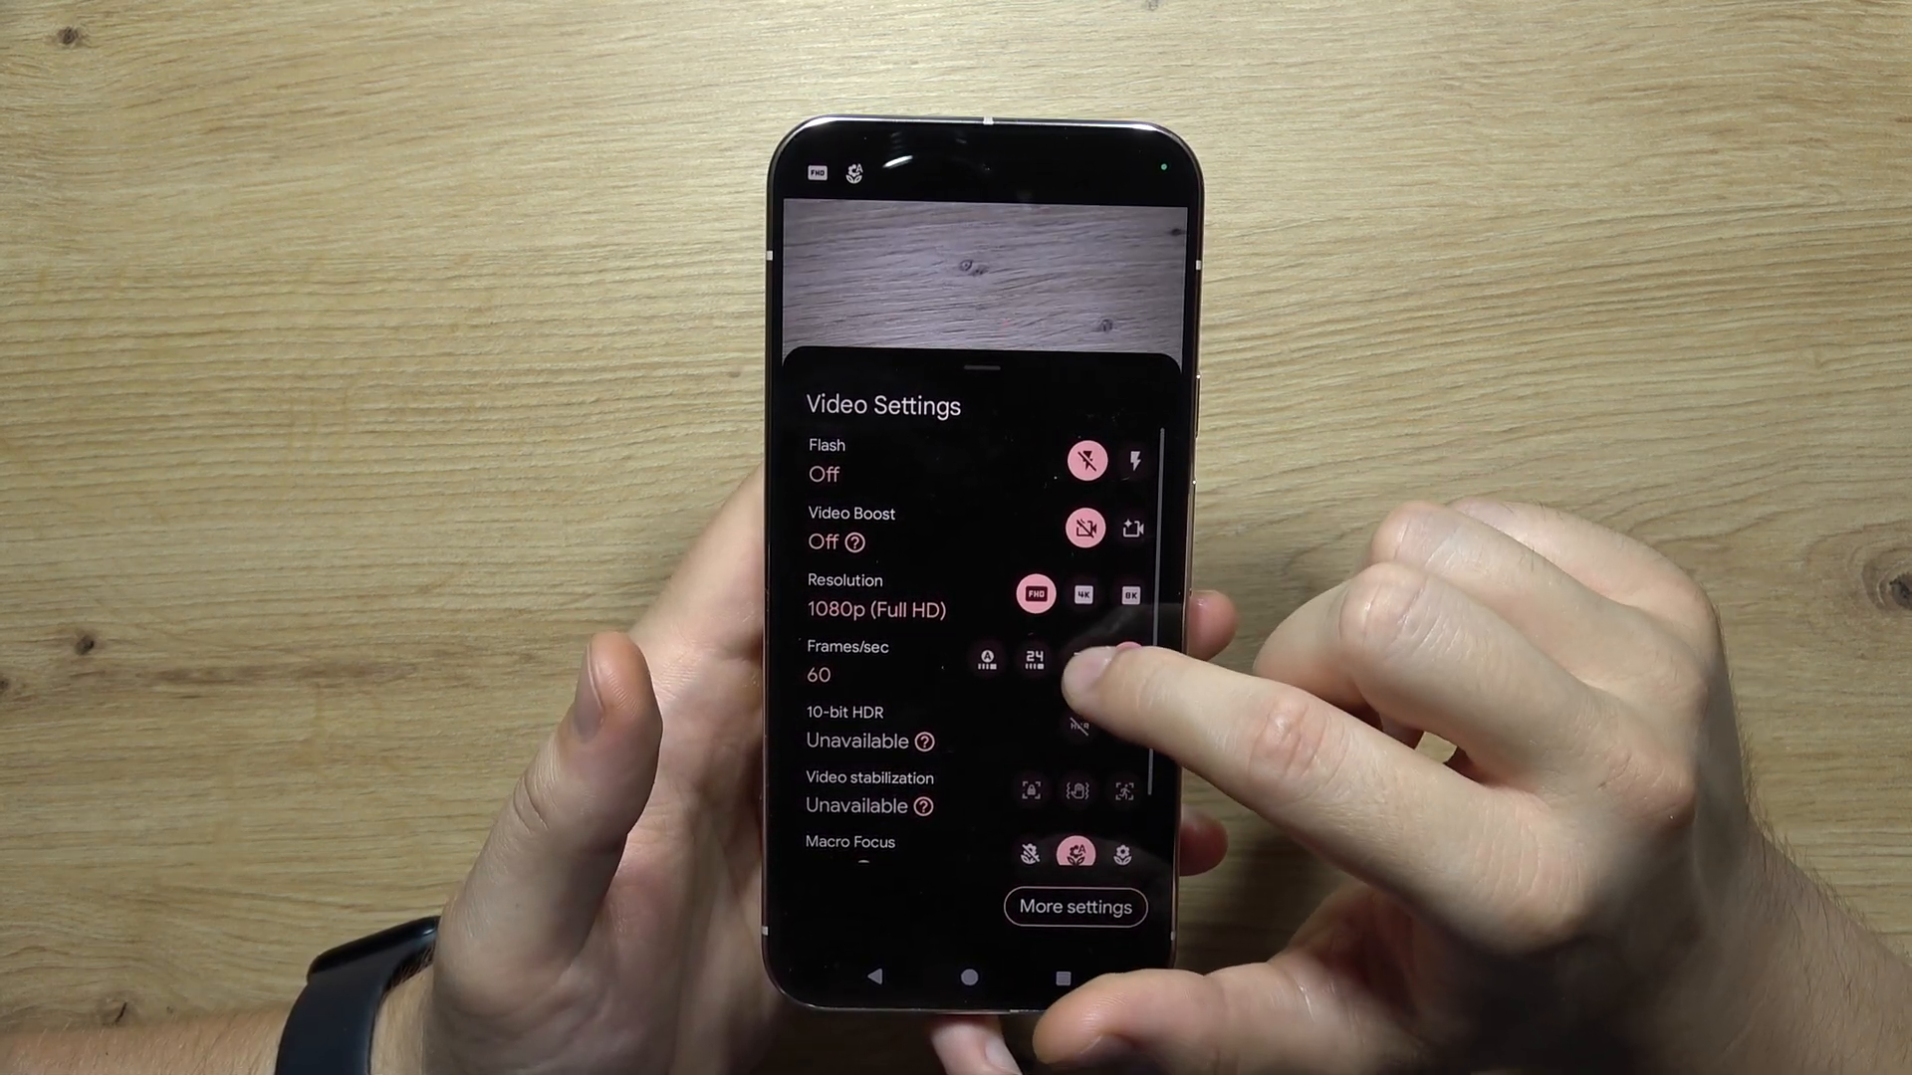
click(1053, 661)
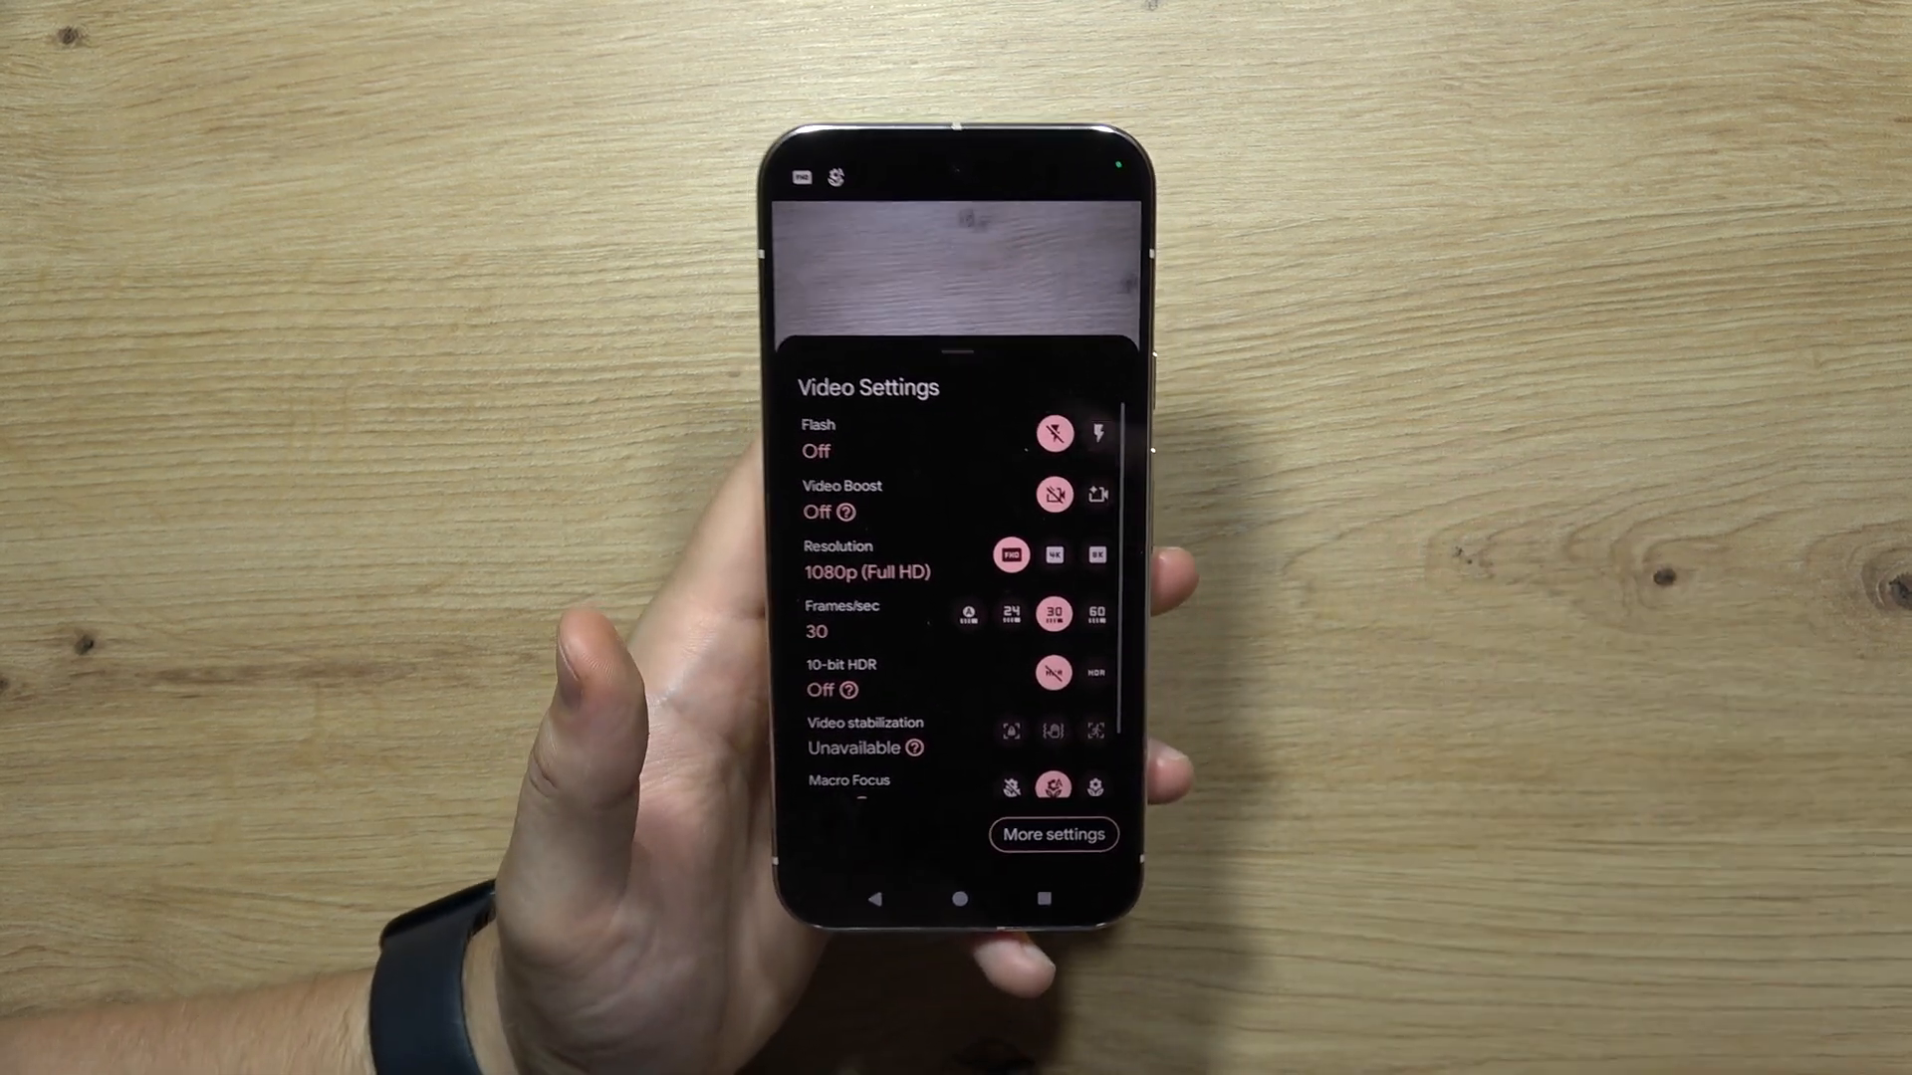